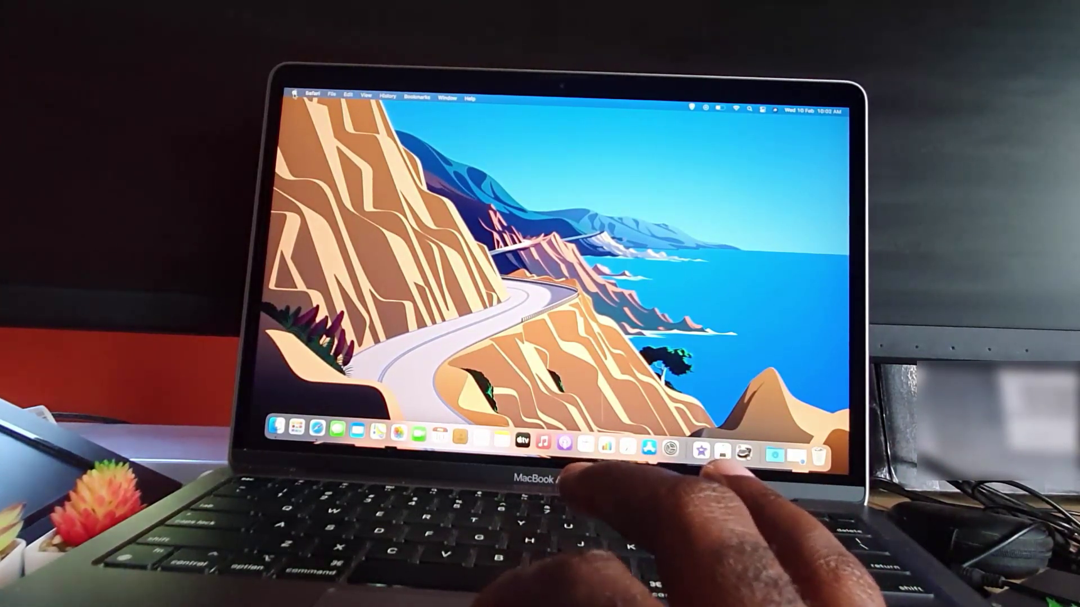
# Launch System Preferences from the Apple menu
pyautogui.click(298, 93)
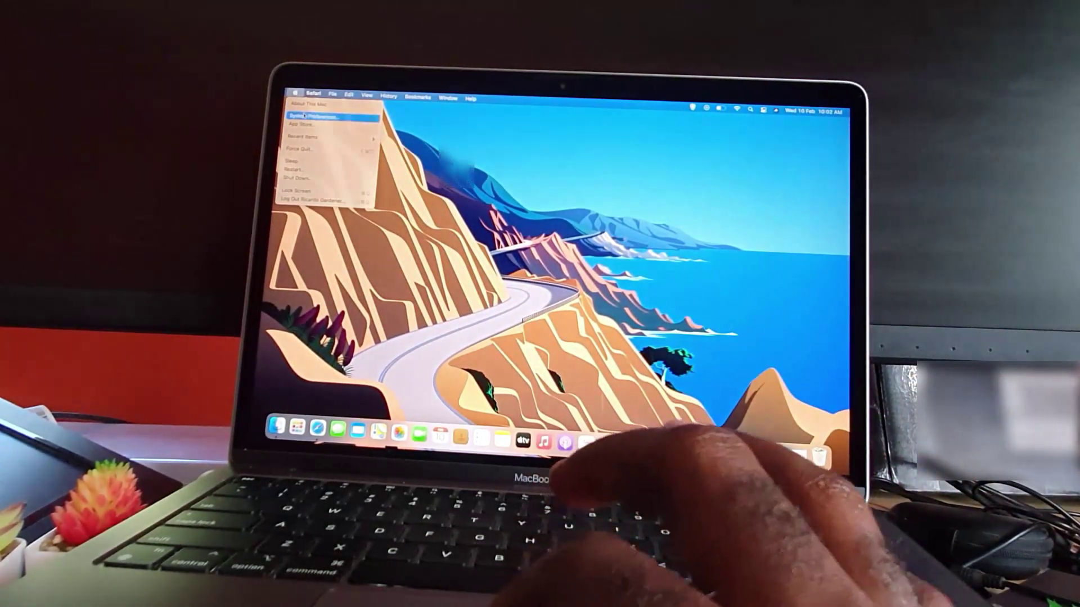
pyautogui.click(315, 116)
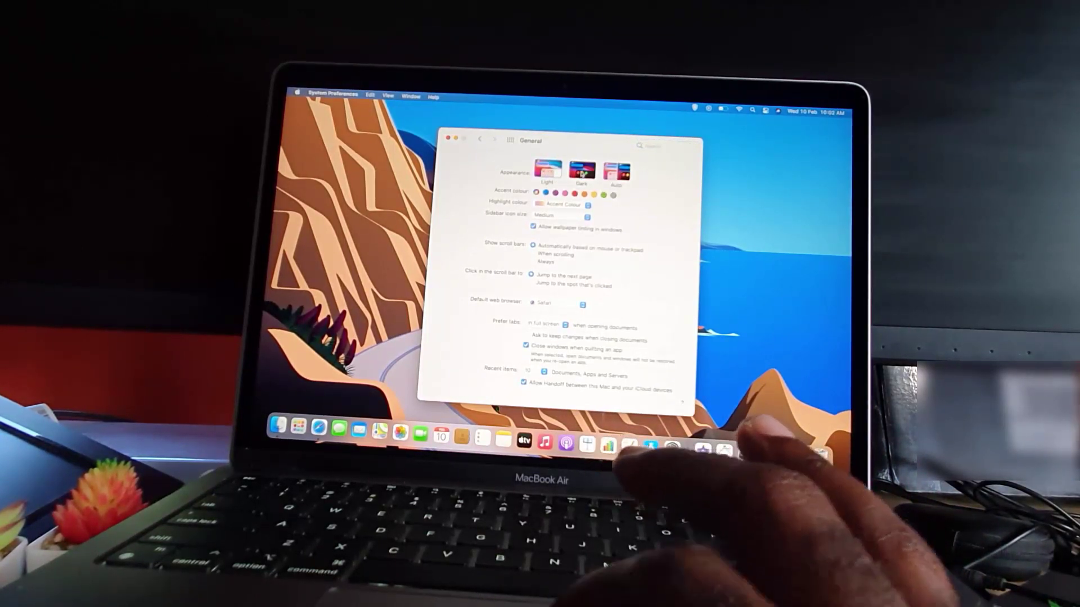
# Toggle the appearance Dark, Light, then settle on Dark
pyautogui.click(583, 169)
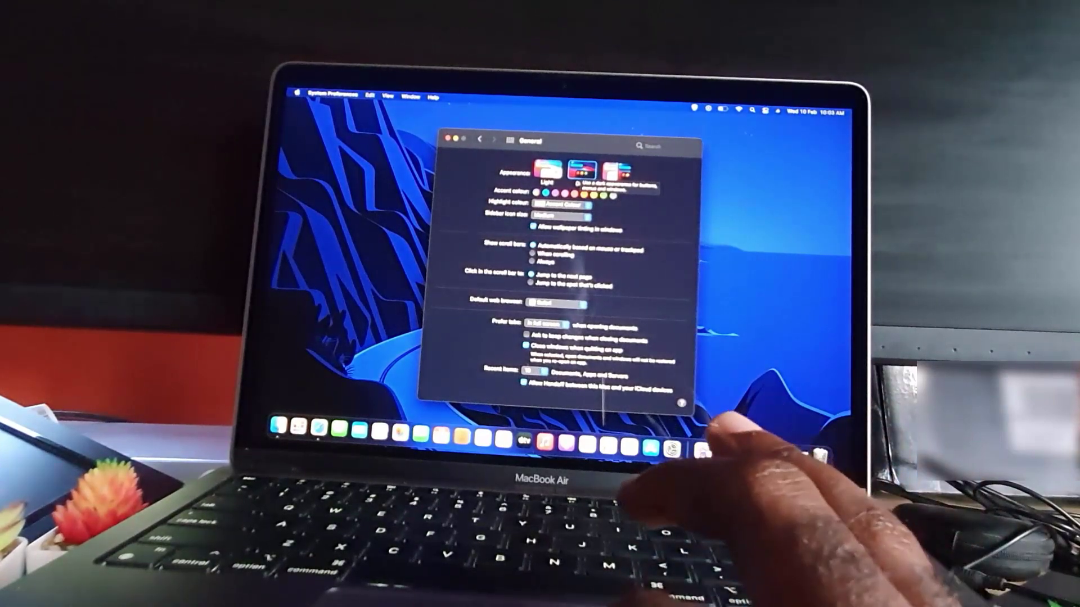
pyautogui.click(541, 169)
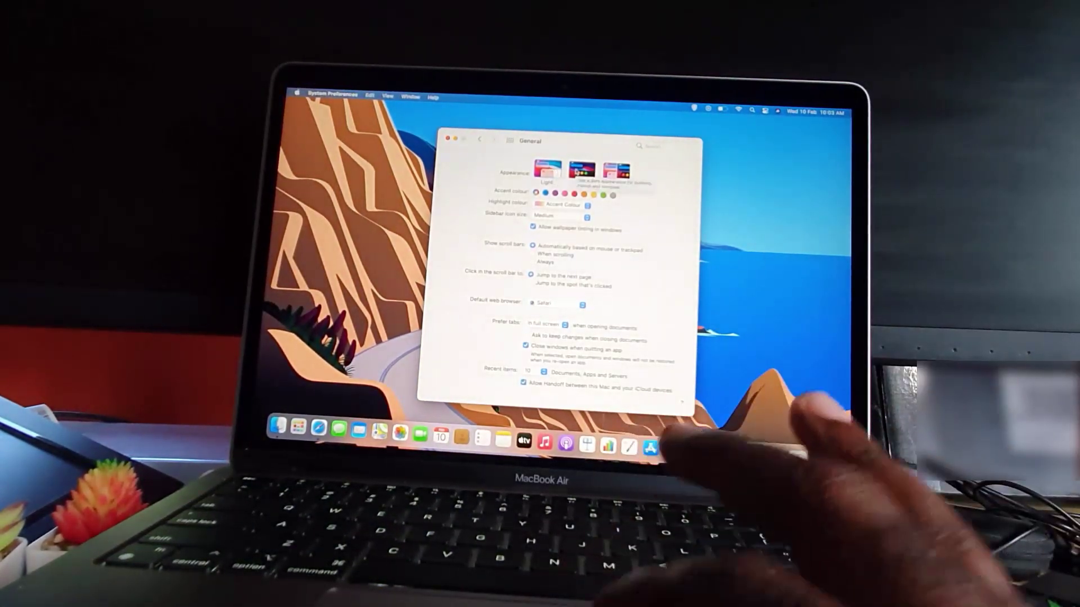
pyautogui.click(578, 168)
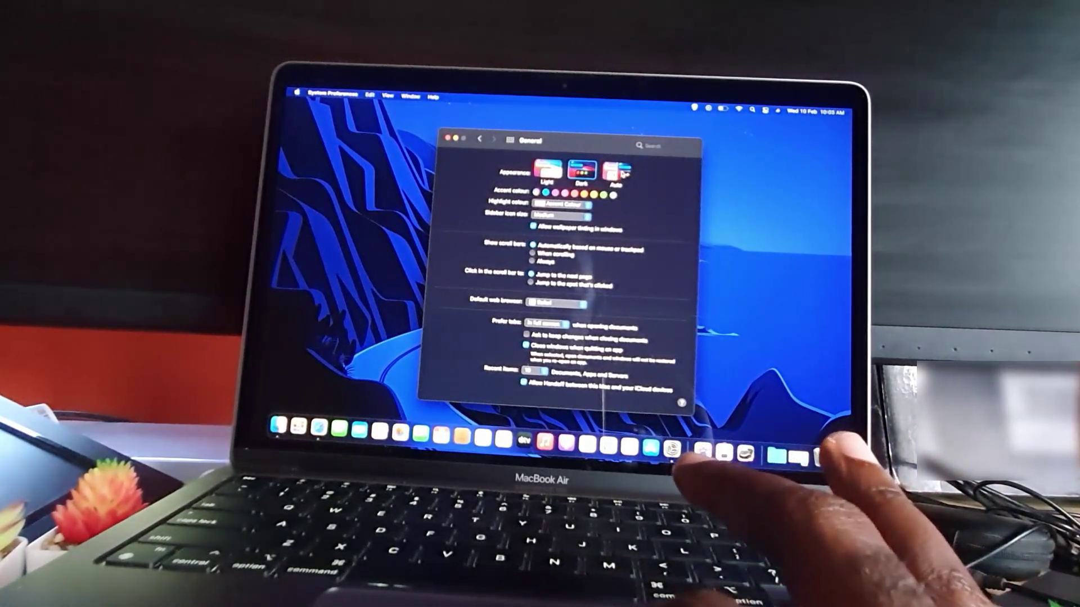
# Toggle the appearance Light, Dark, then settle back on Light
pyautogui.click(541, 167)
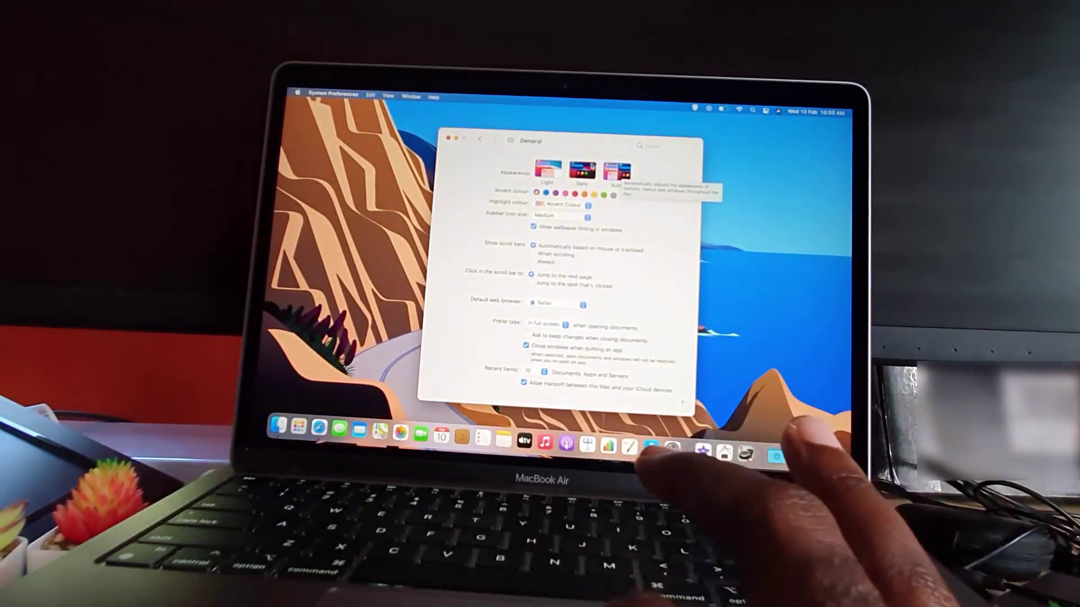
pyautogui.click(580, 168)
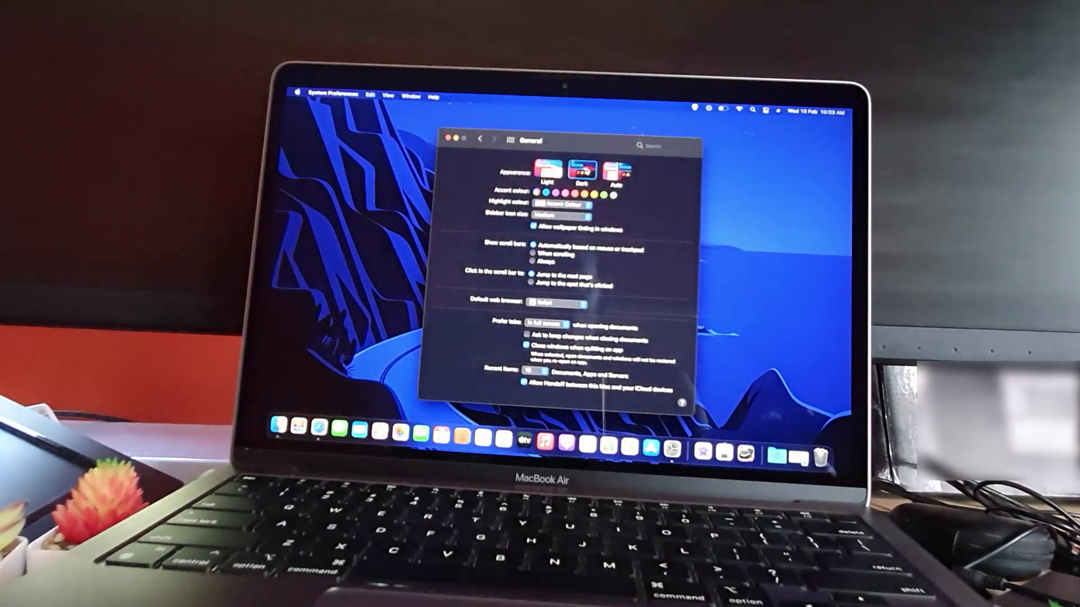
pyautogui.click(546, 170)
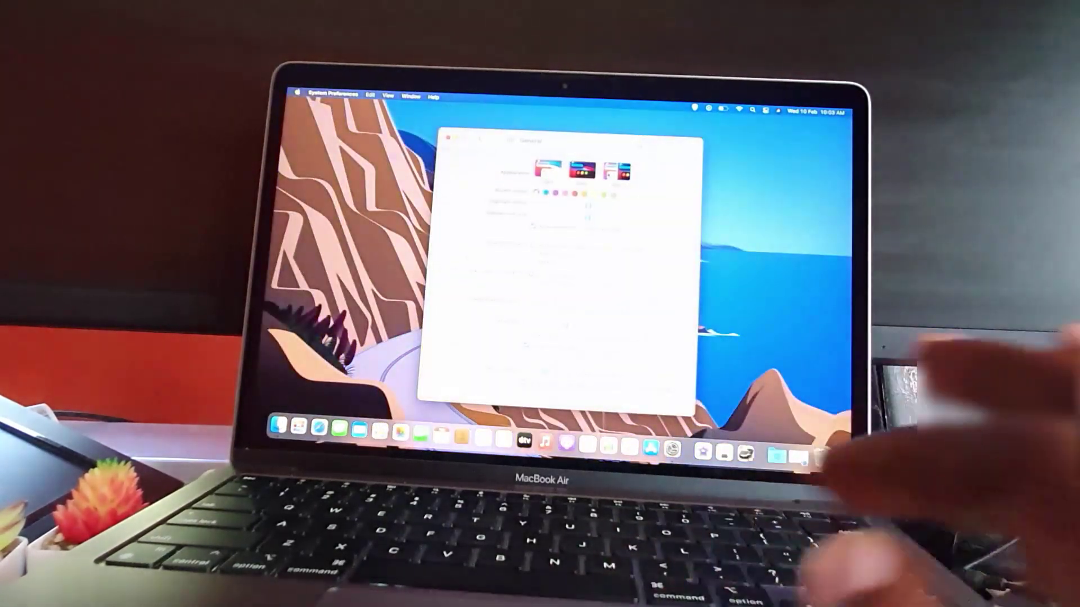